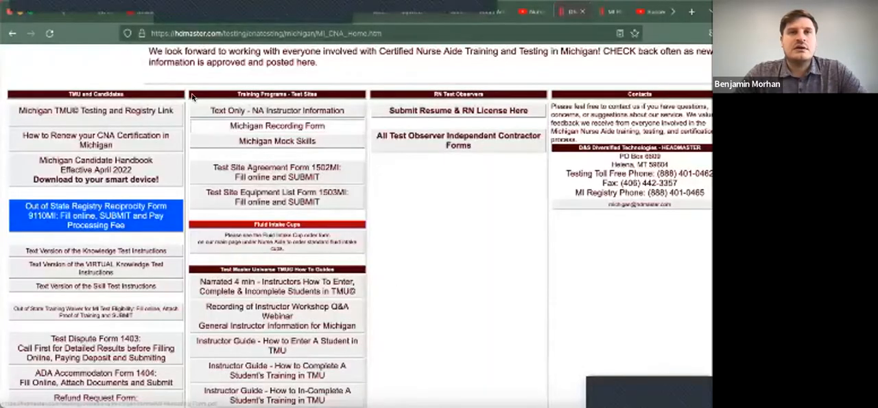
mouse_move(294, 110)
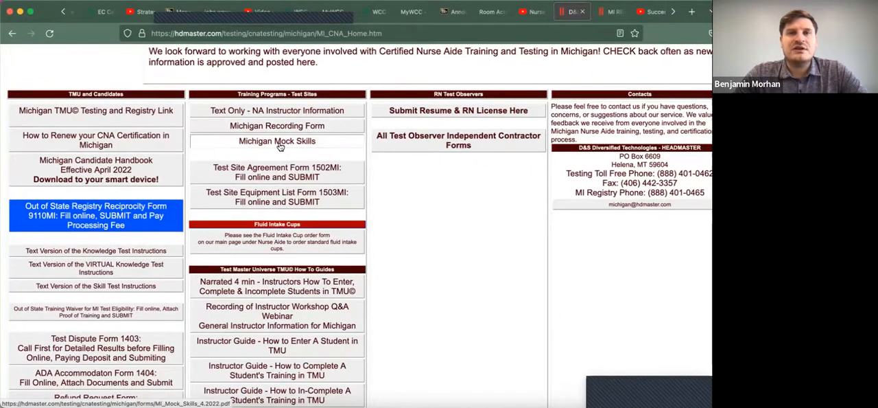
Review the Michigan mock skills document, scrolling down through the feeding skill pages
click(277, 140)
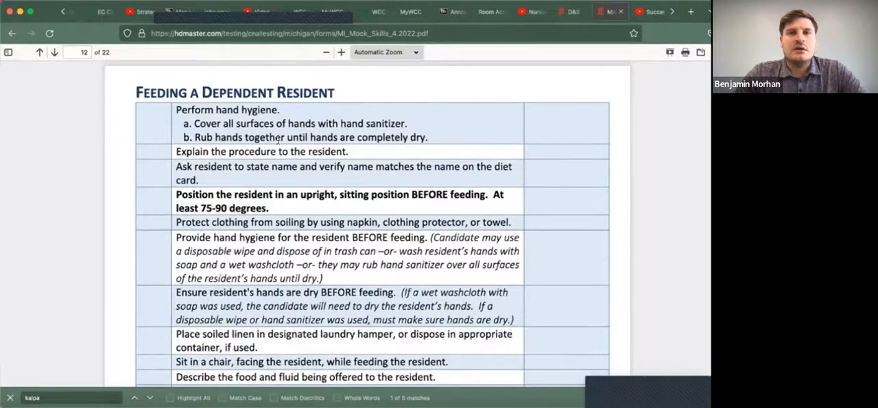
scroll(down, 3)
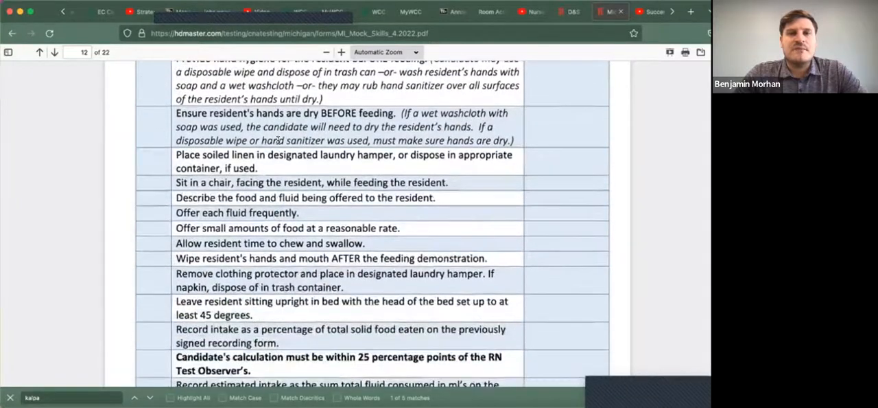
scroll(down, 3)
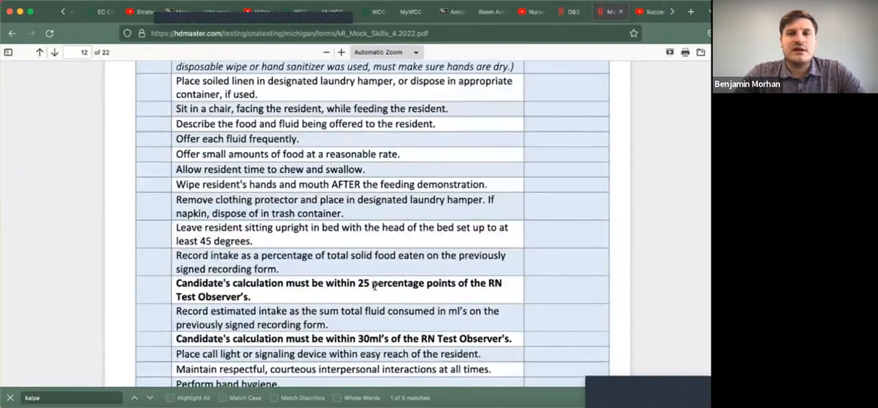
scroll(down, 3)
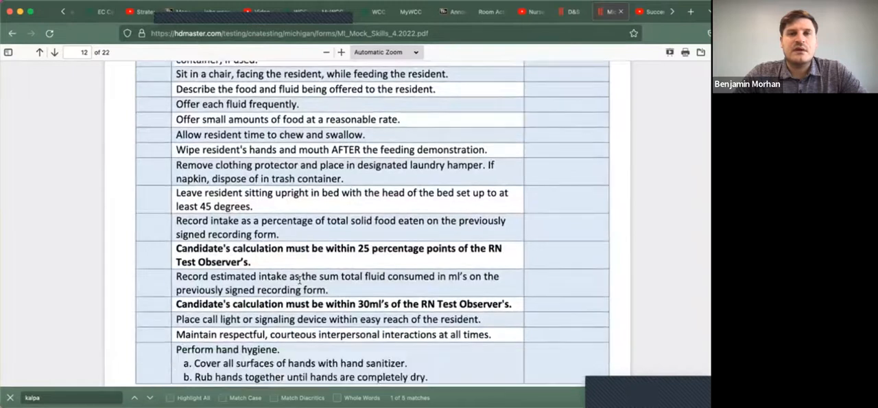
scroll(down, 3)
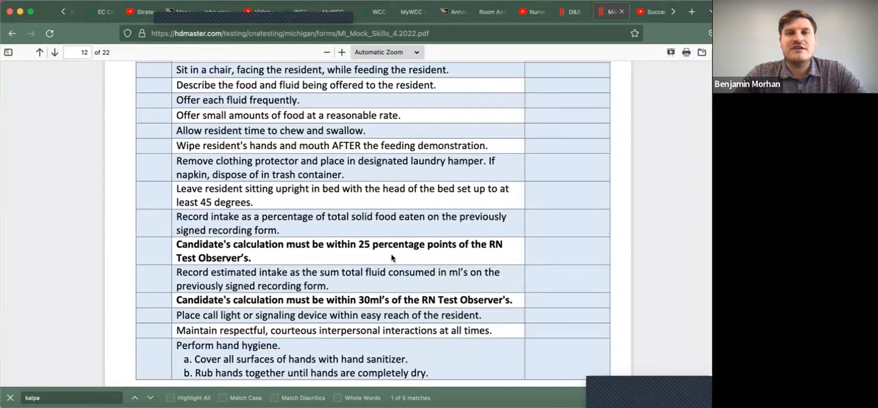
scroll(down, 3)
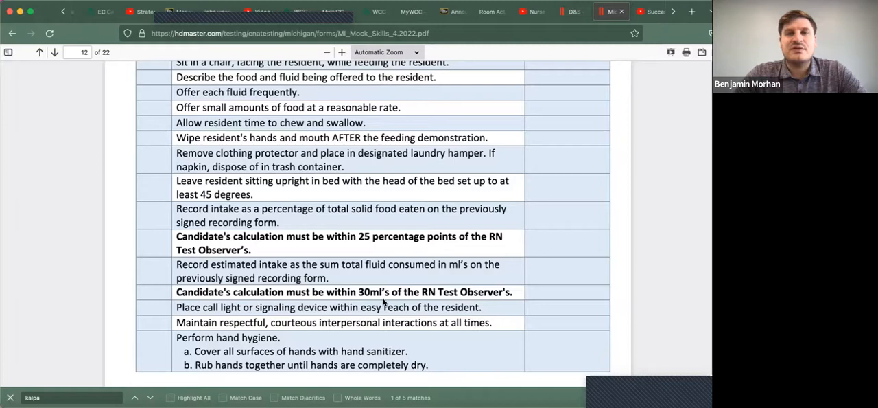
mouse_move(412, 305)
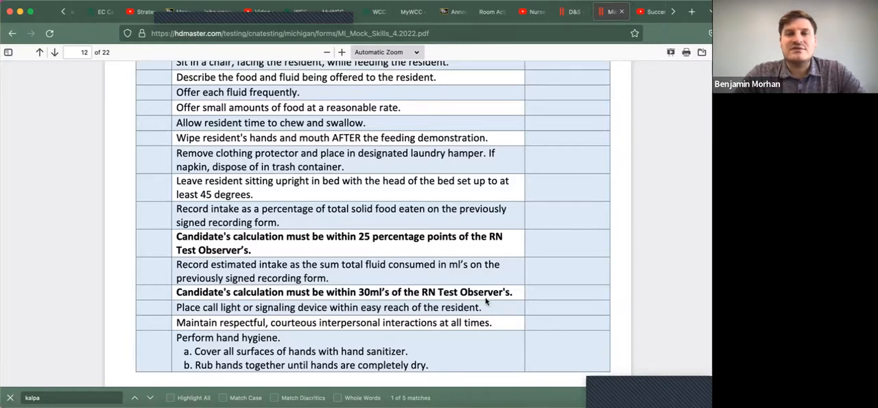
scroll(down, 3)
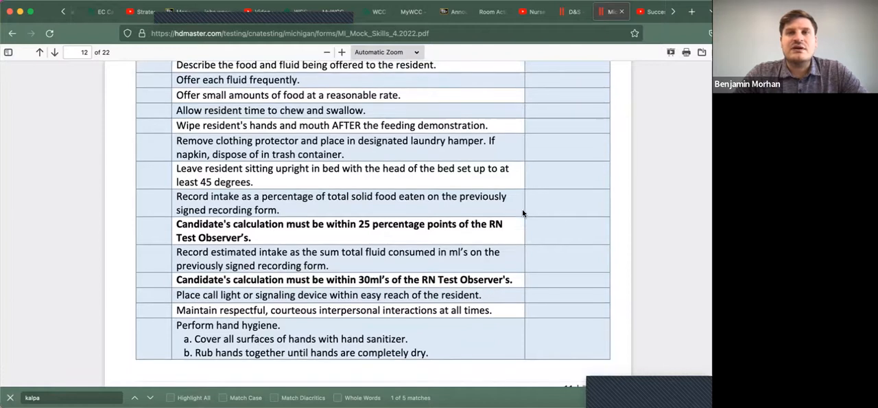
mouse_move(574, 11)
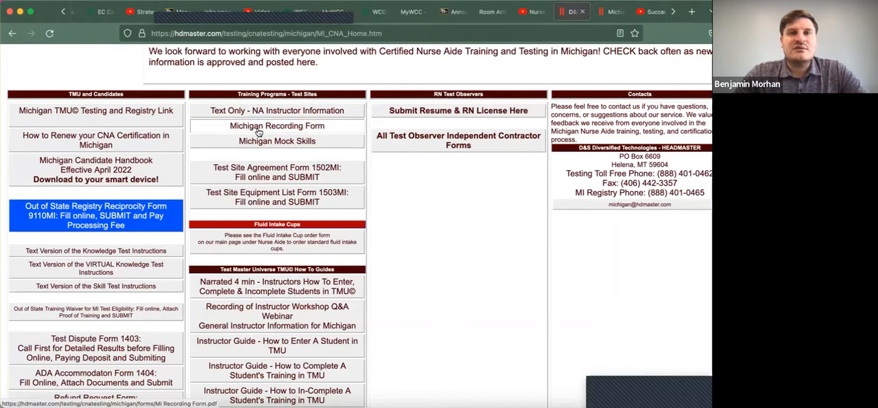
Load the Michigan Recording Form PDF showing the blank glass 1, glass 2 and total intake boxes
click(277, 126)
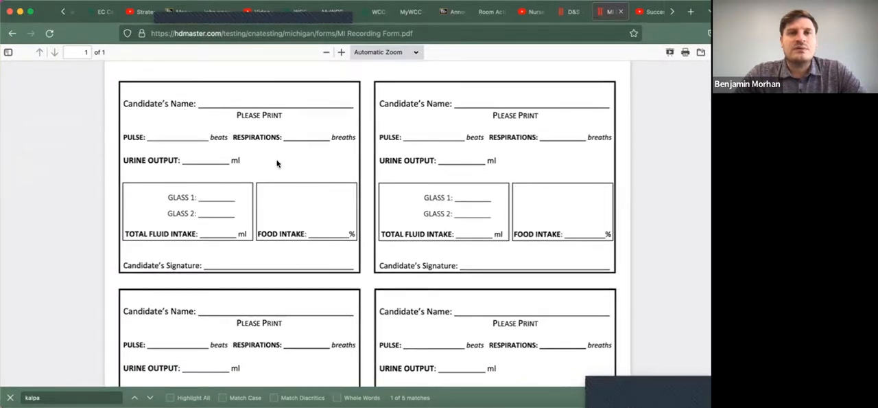
mouse_move(154, 187)
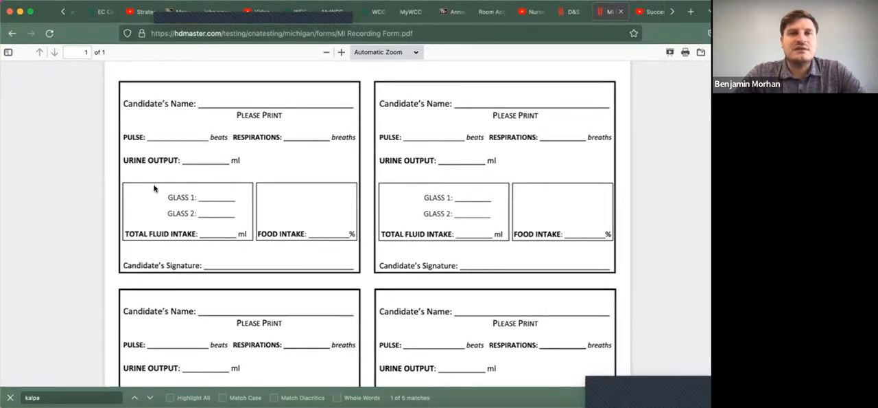
mouse_move(362, 230)
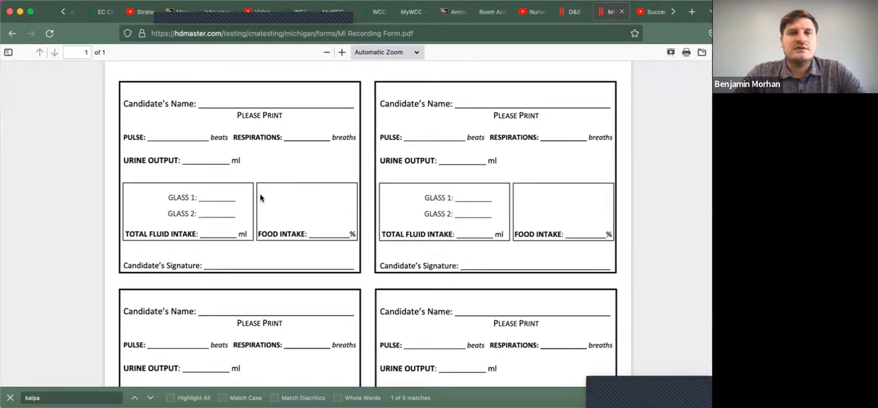
mouse_move(265, 199)
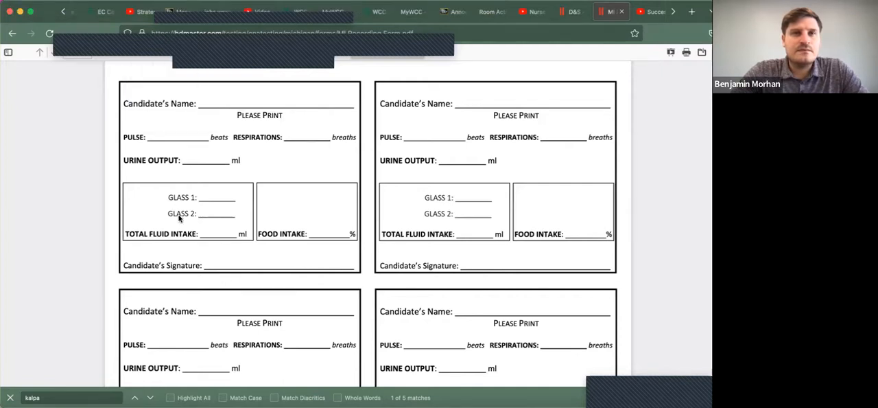
mouse_move(208, 199)
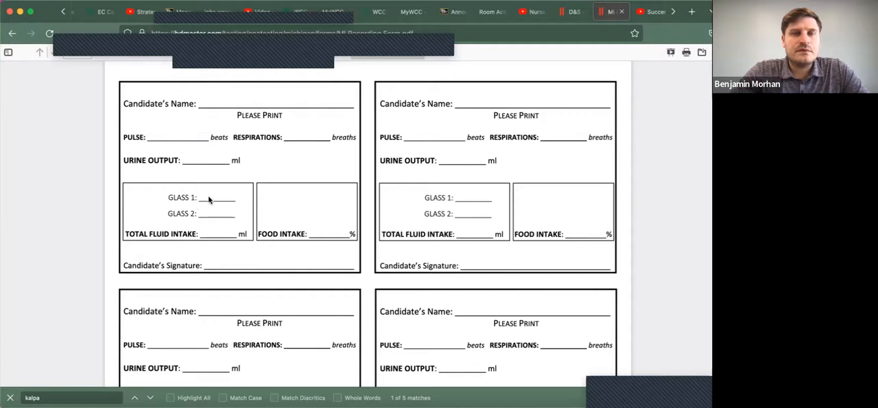
mouse_move(211, 198)
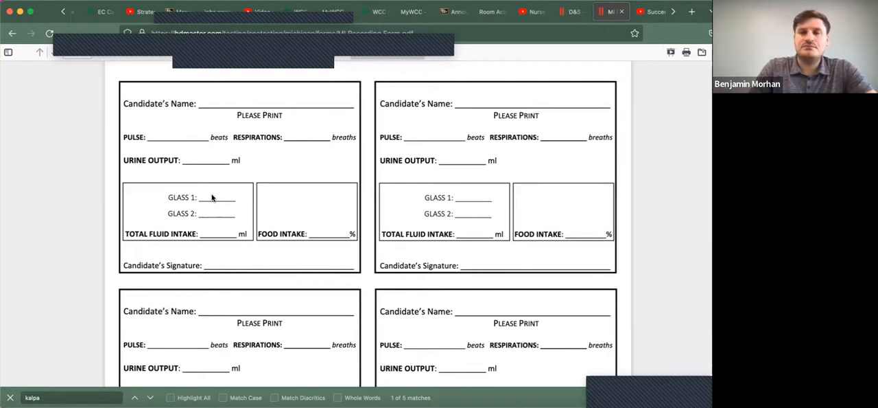
mouse_move(203, 195)
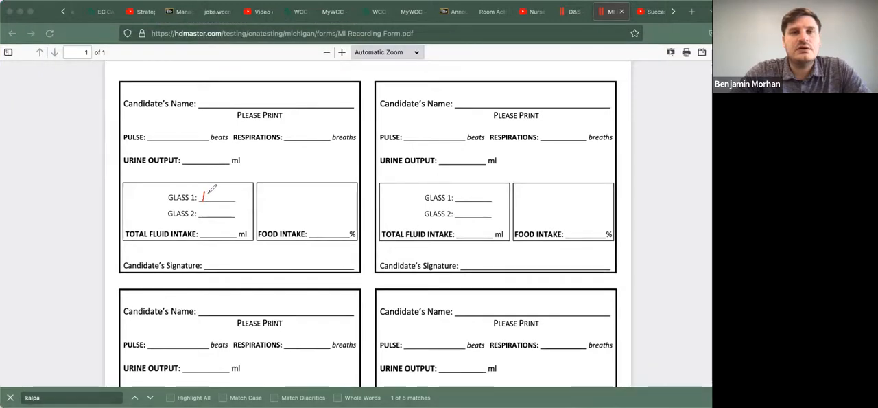
Write 120 for Glass 1, 60 for Glass 2 and 180 for Total Fluid Intake on the first candidate box
text(120)
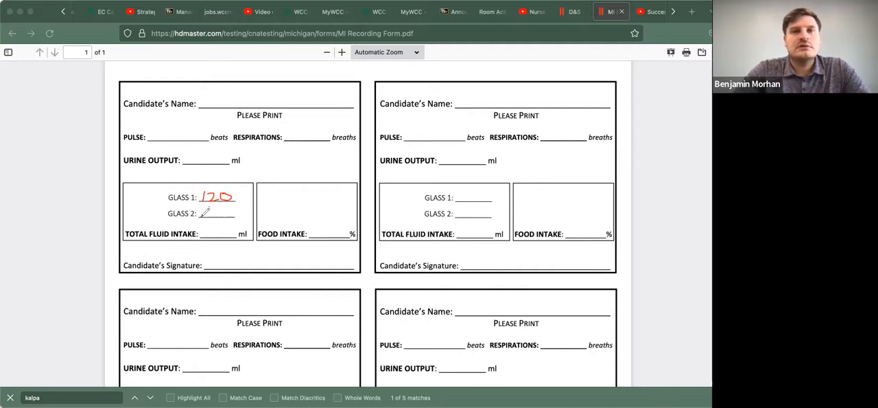
text(60)
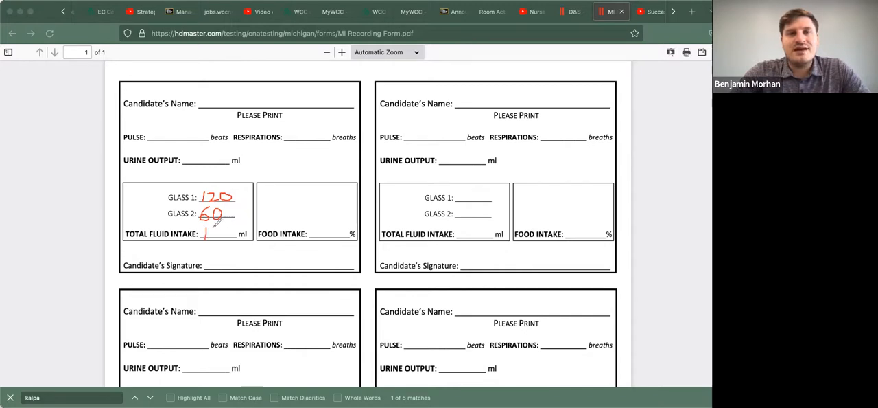
text(180)
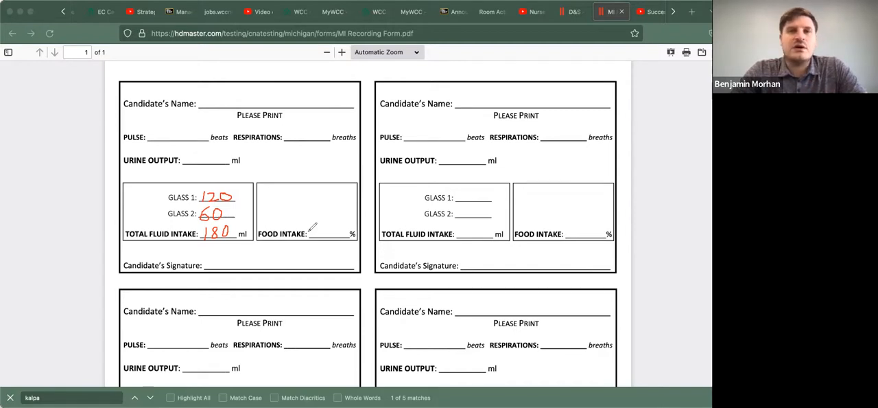
mouse_move(318, 221)
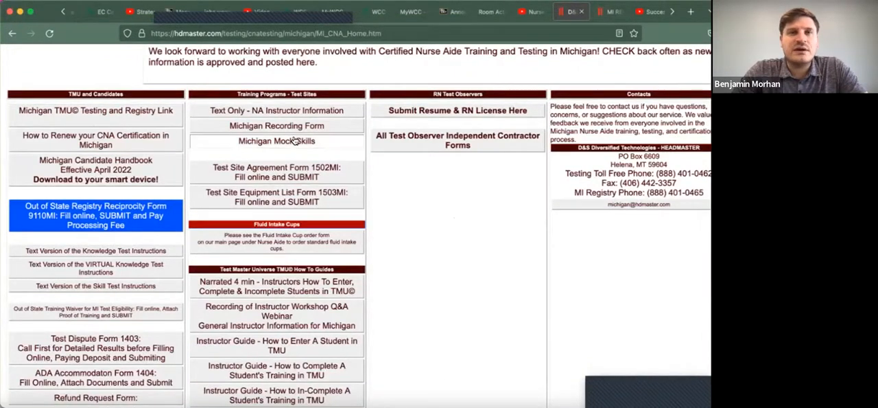
Review the feeding checklist steps and intake-calculation rules on page 11 of Michigan Mock Skills
click(278, 140)
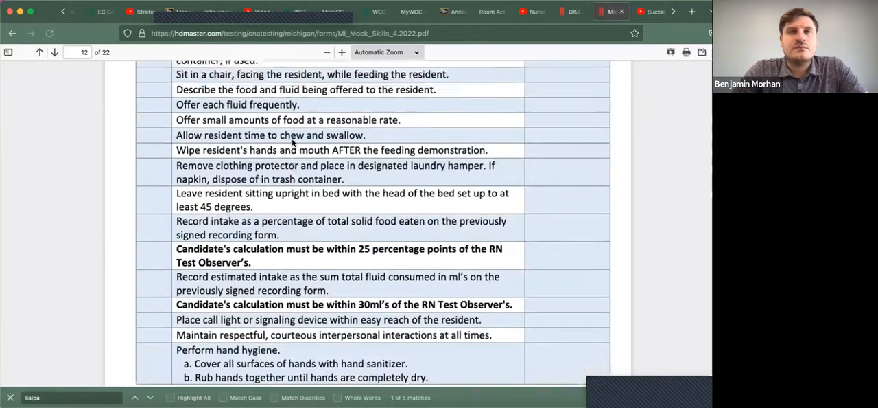
scroll(up, 3)
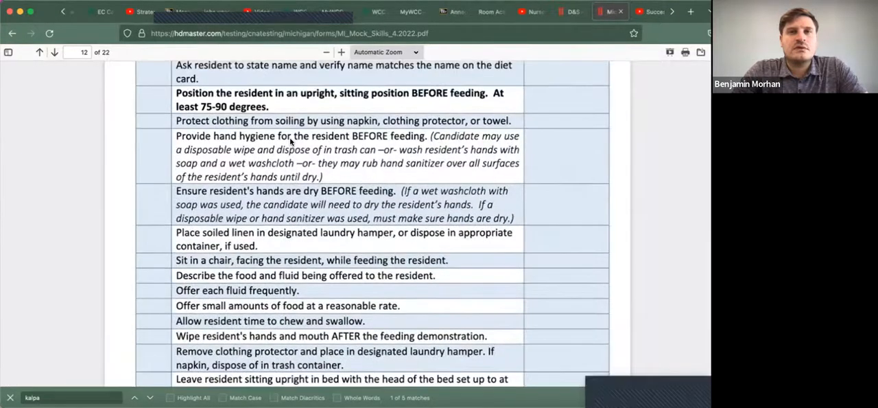
scroll(down, 3)
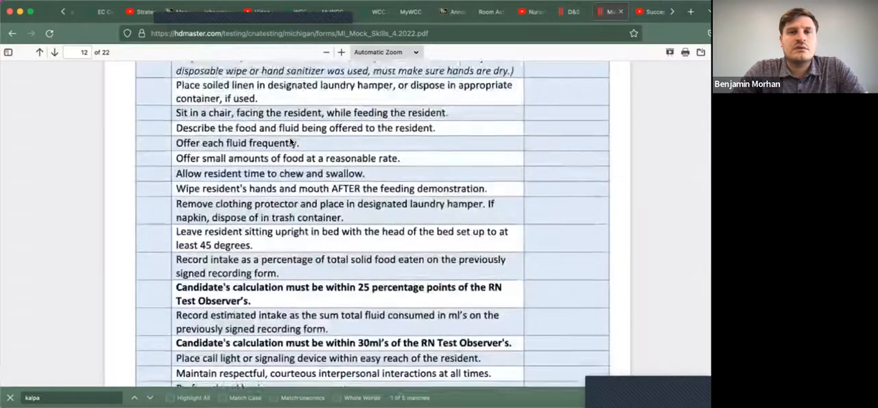
scroll(down, 3)
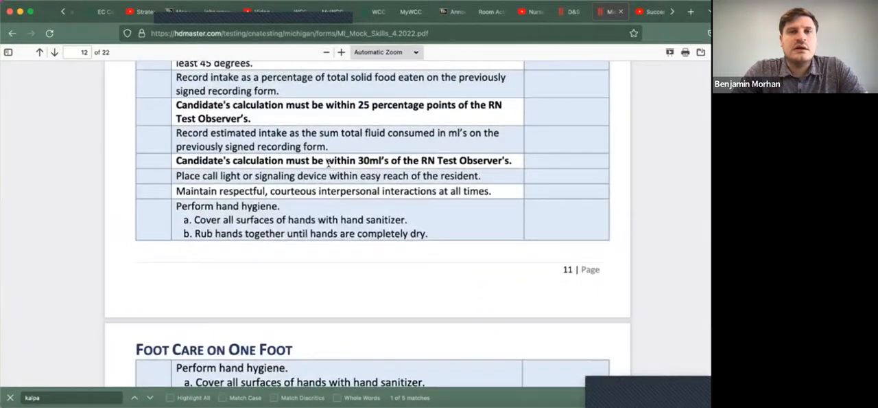
mouse_move(387, 173)
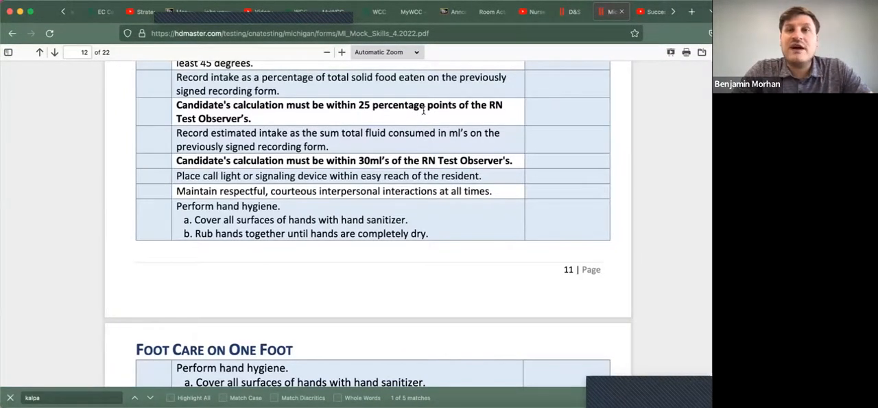
mouse_move(444, 118)
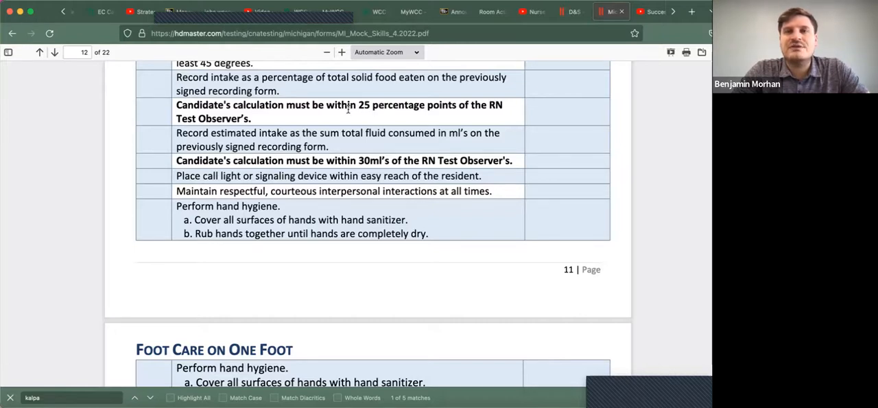
mouse_move(379, 115)
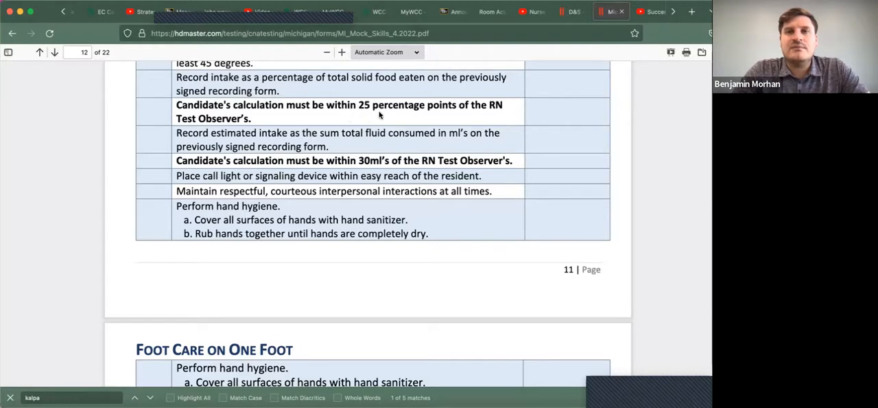
mouse_move(546, 118)
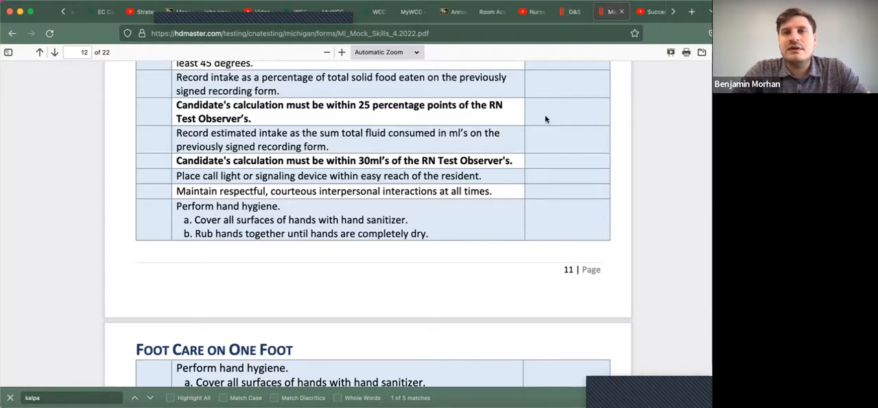
mouse_move(272, 116)
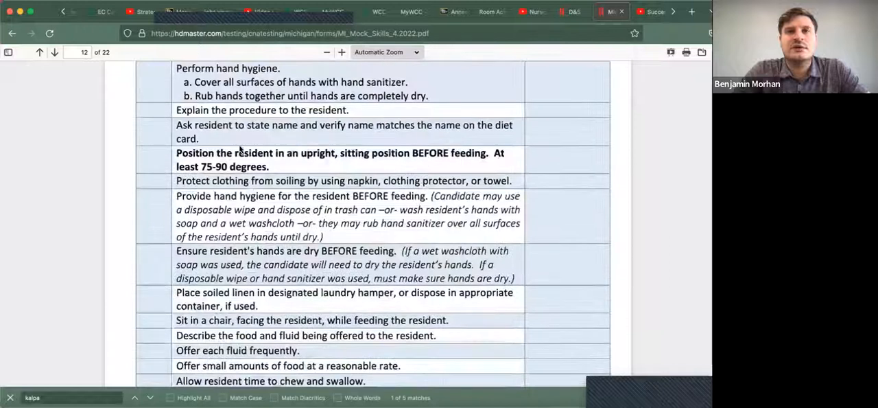
scroll(down, 3)
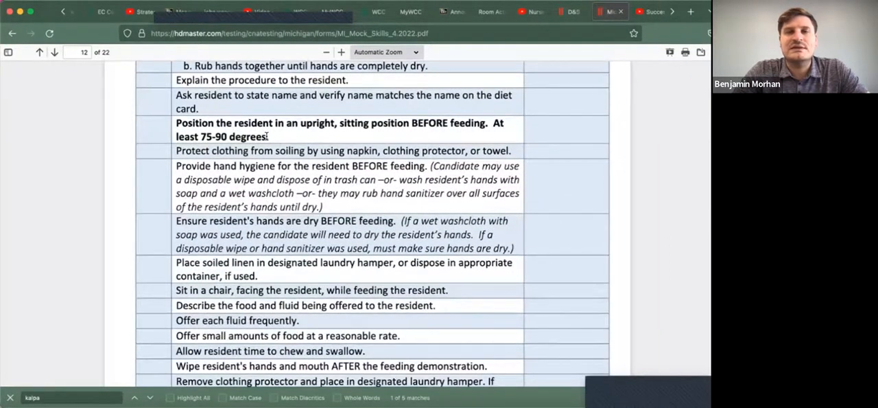
scroll(down, 3)
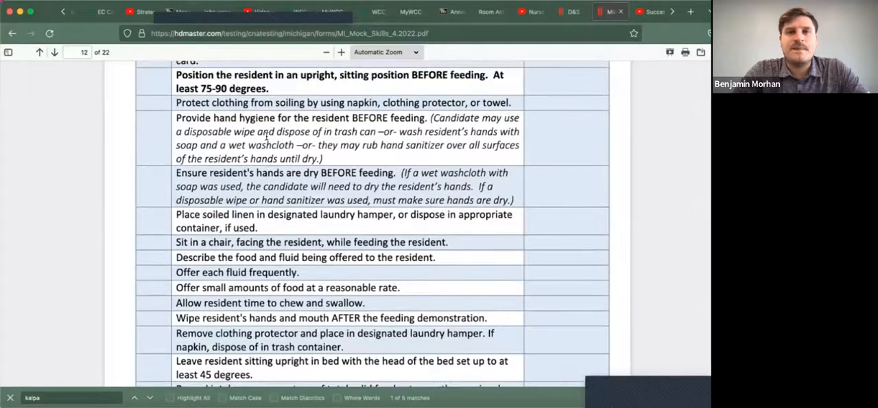
scroll(down, 3)
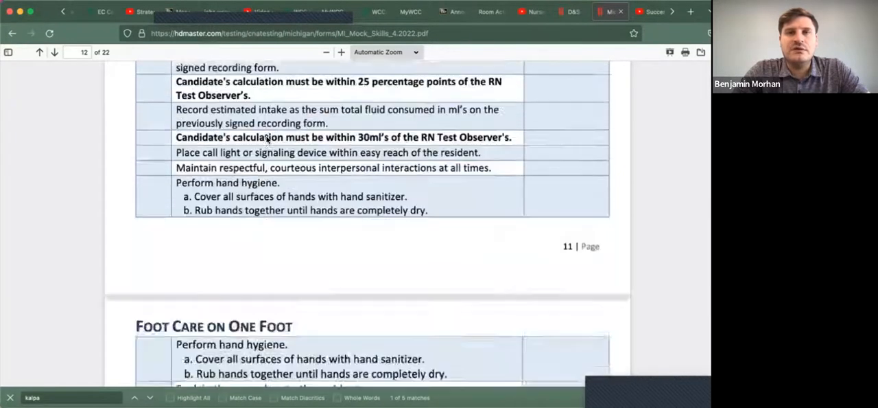